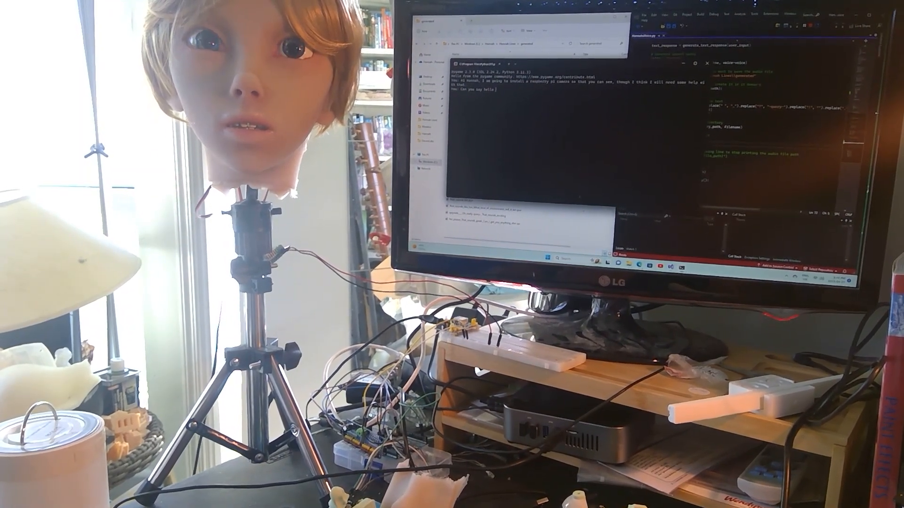
pyautogui.write('to anyone')
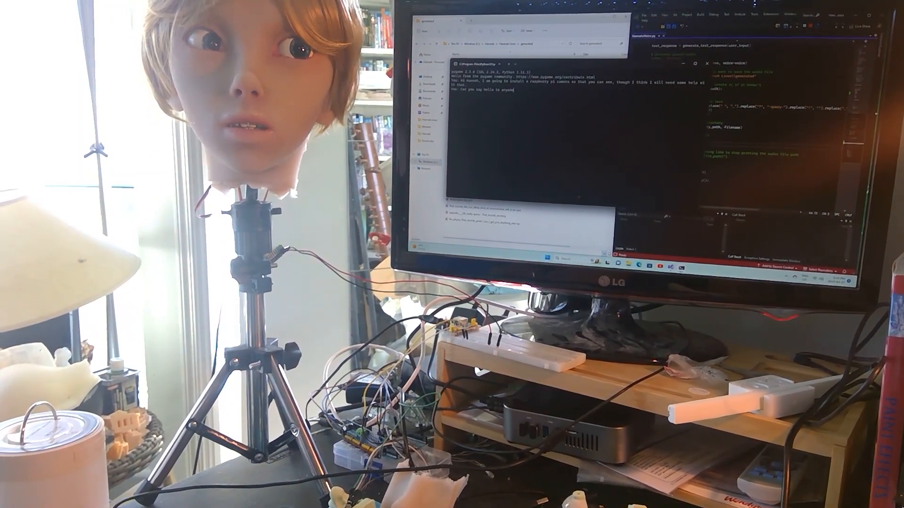